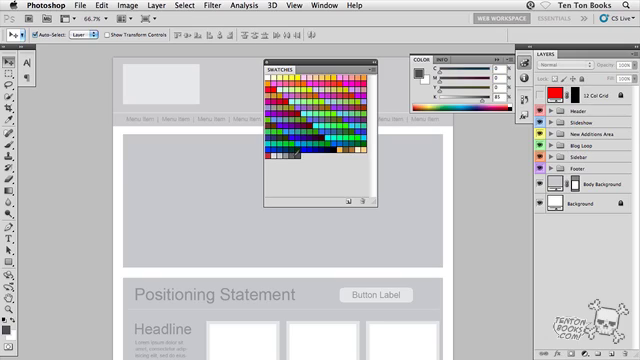
mouse_move(277, 147)
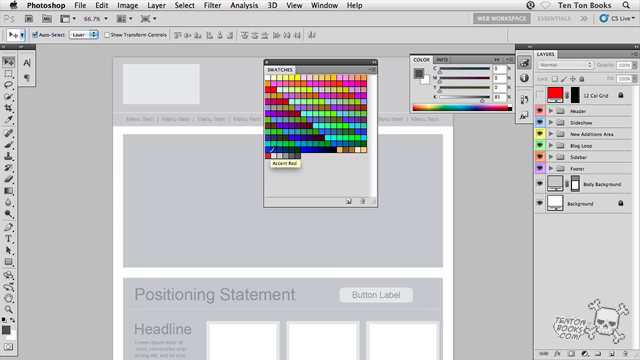
mouse_move(285, 158)
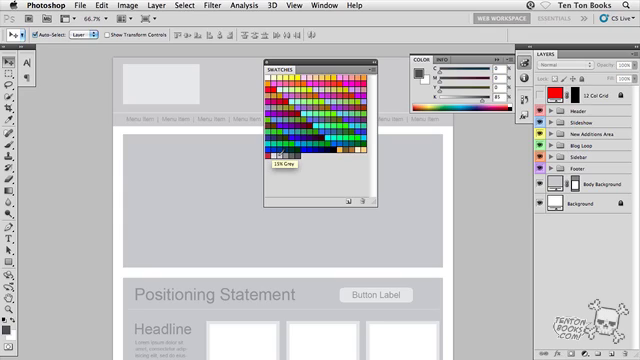
mouse_move(290, 150)
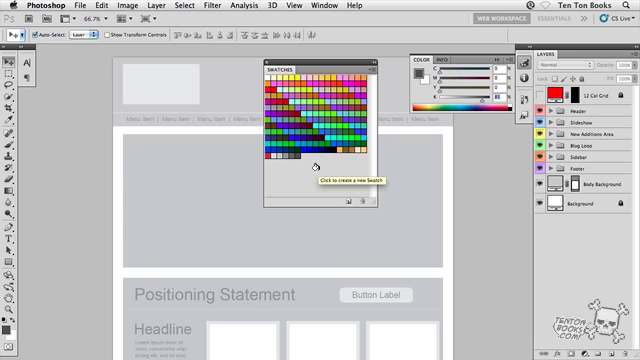
mouse_move(322, 165)
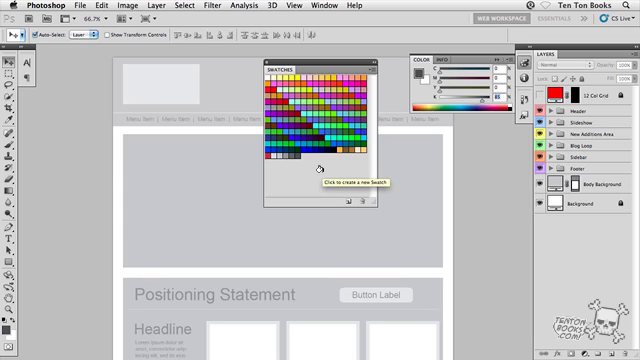
mouse_move(115, 130)
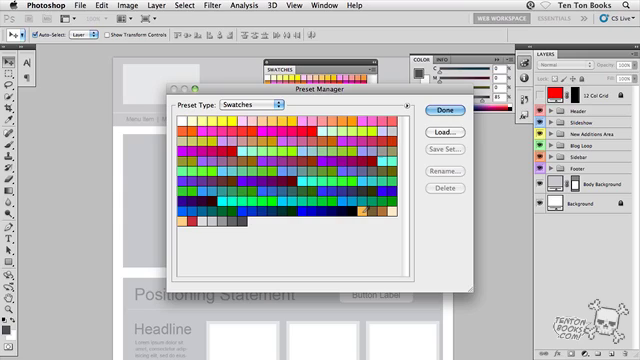
mouse_move(358, 210)
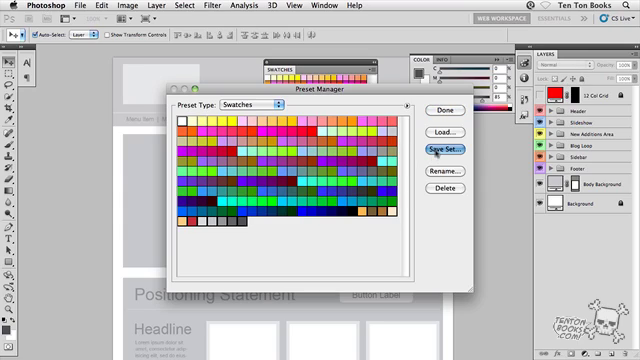
Save the selected custom design swatches from the Preset Manager as a set.
click(447, 152)
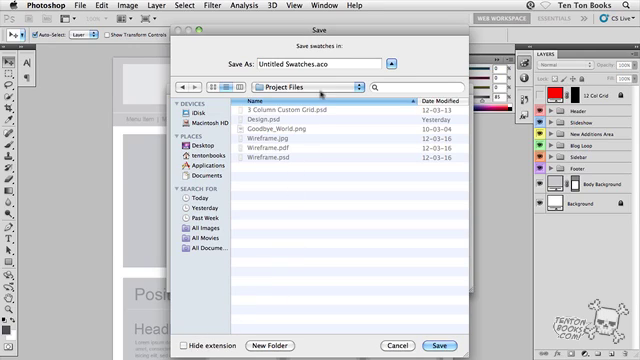
Name the swatch file 'Design Colour Palette.aco' and save it in Project Files.
click(310, 64)
text(Design Colour Palette)
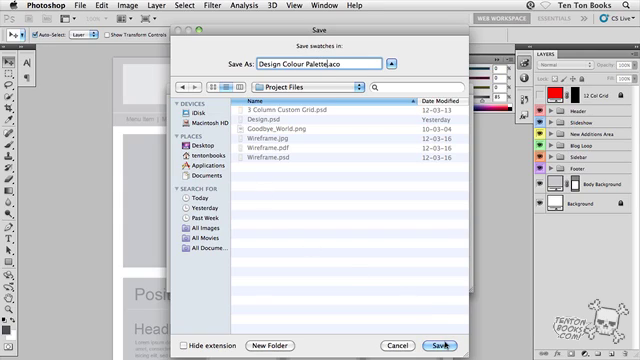
click(413, 344)
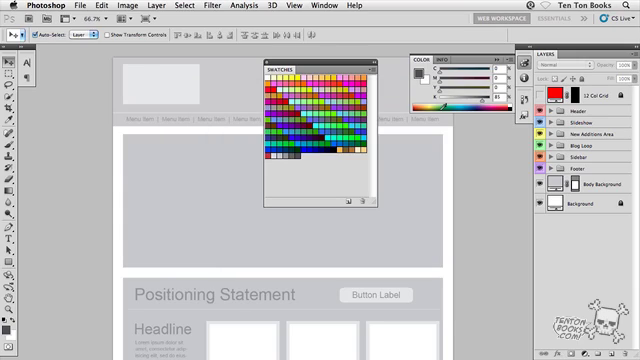
mouse_move(420, 152)
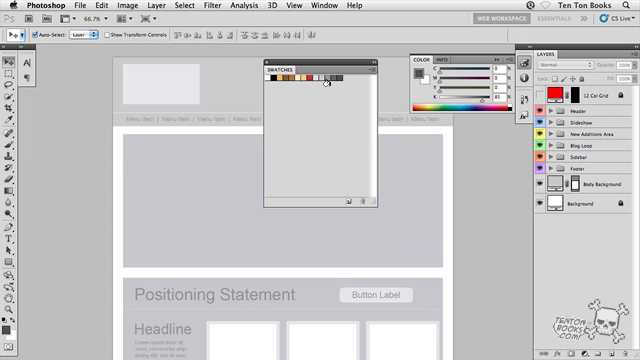
mouse_move(330, 85)
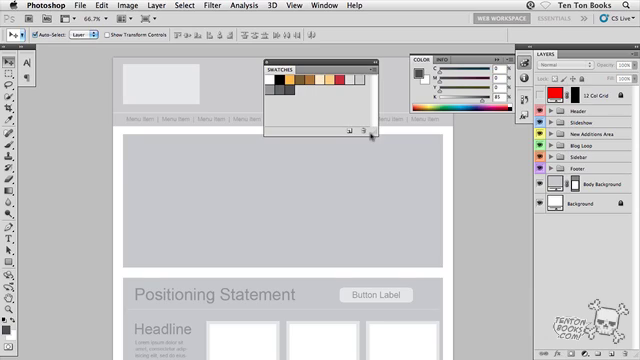
mouse_move(345, 135)
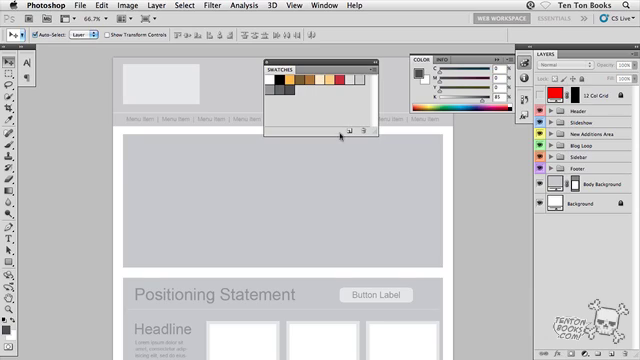